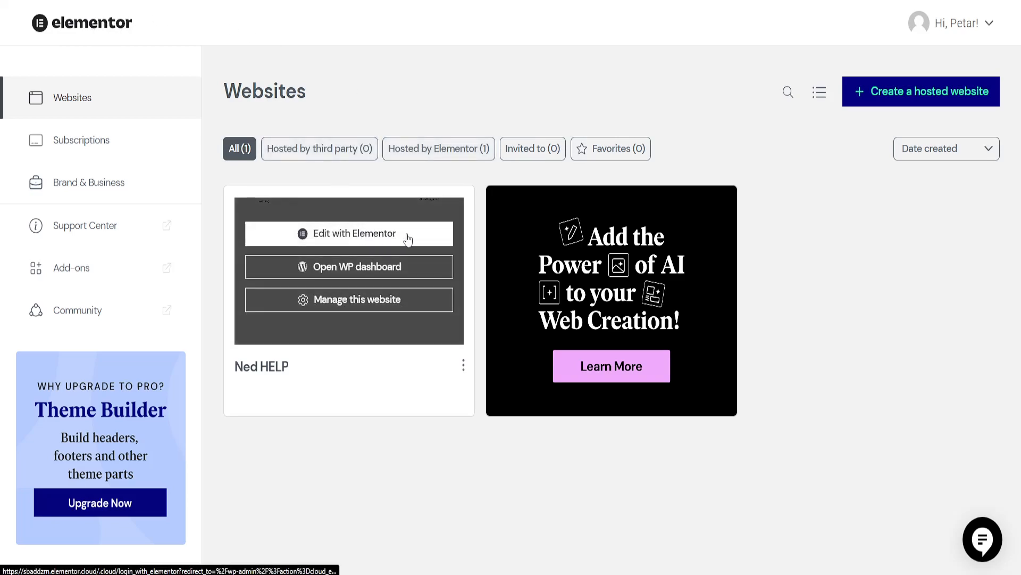
mouse_move(371, 244)
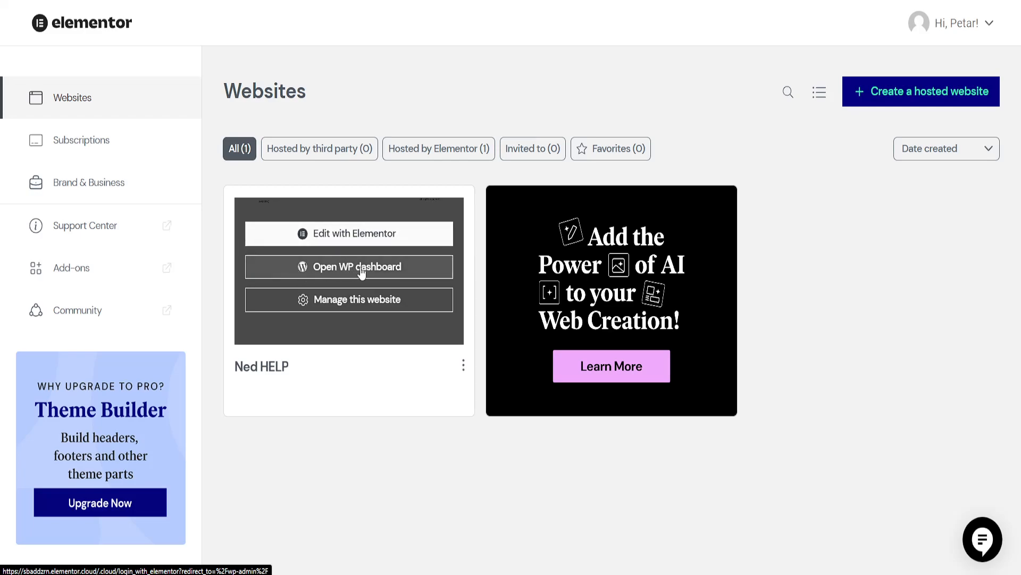
Step: Open the Ned HELP site's WordPress admin dashboard
click(349, 267)
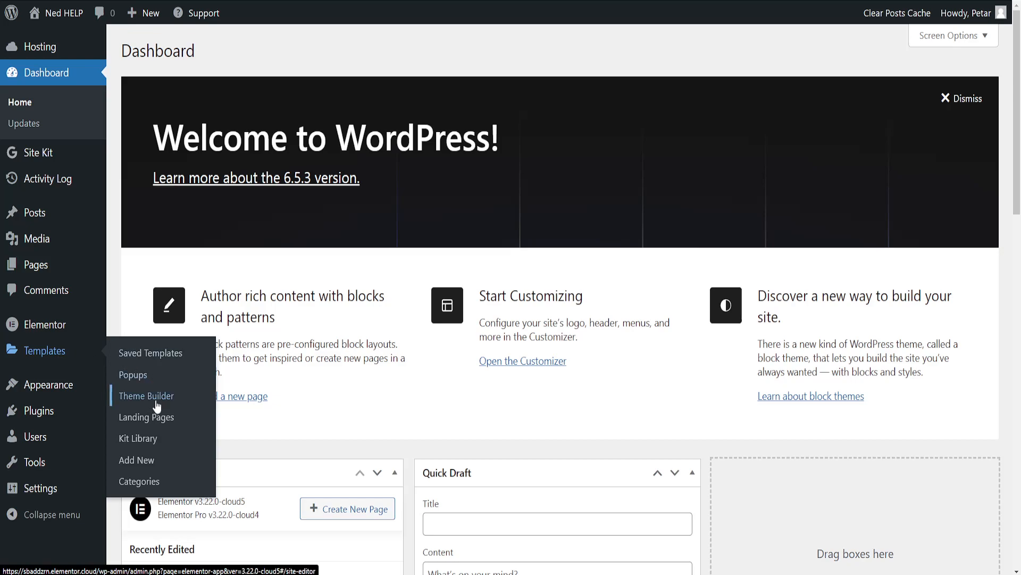
Step: Go to Theme Builder and add a new Header template
click(145, 396)
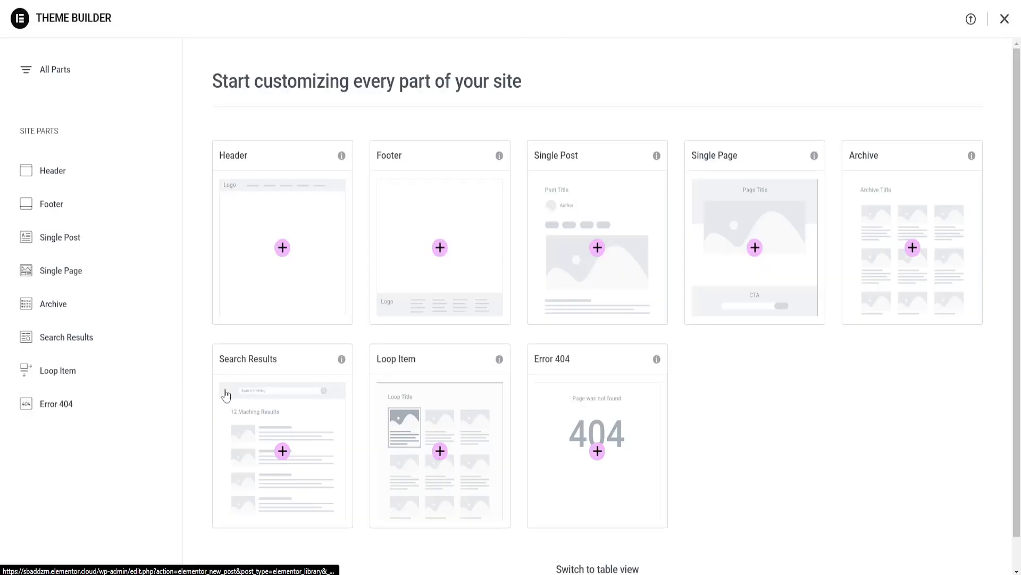
mouse_move(288, 231)
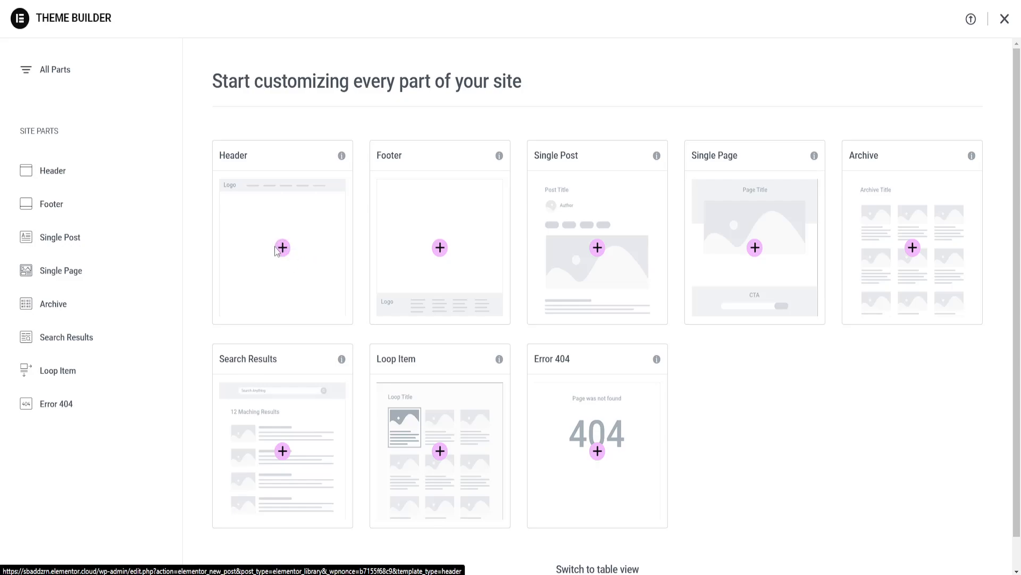
click(282, 248)
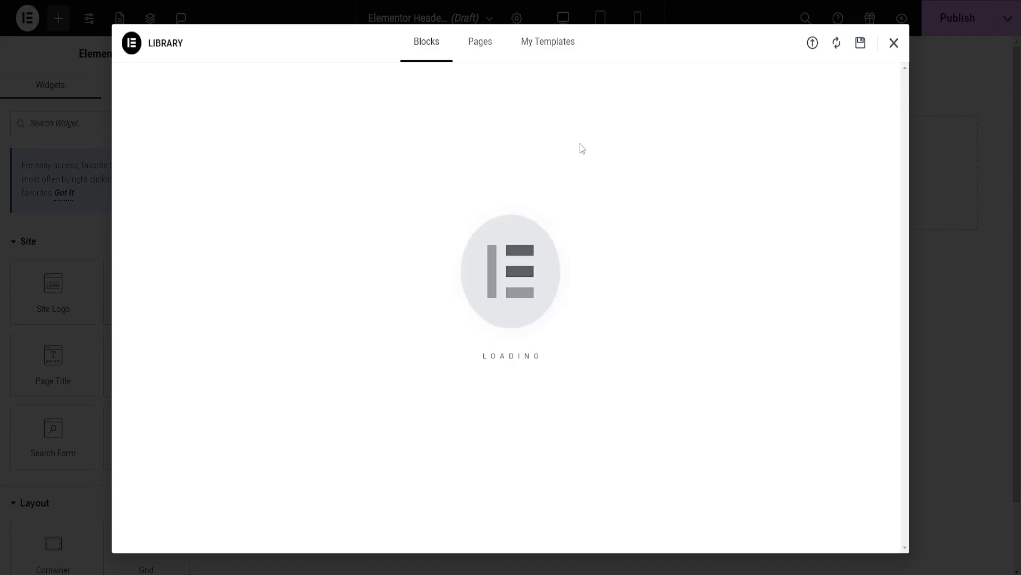
Step: Close the template library and set the header container's Style background color to #000000
click(894, 43)
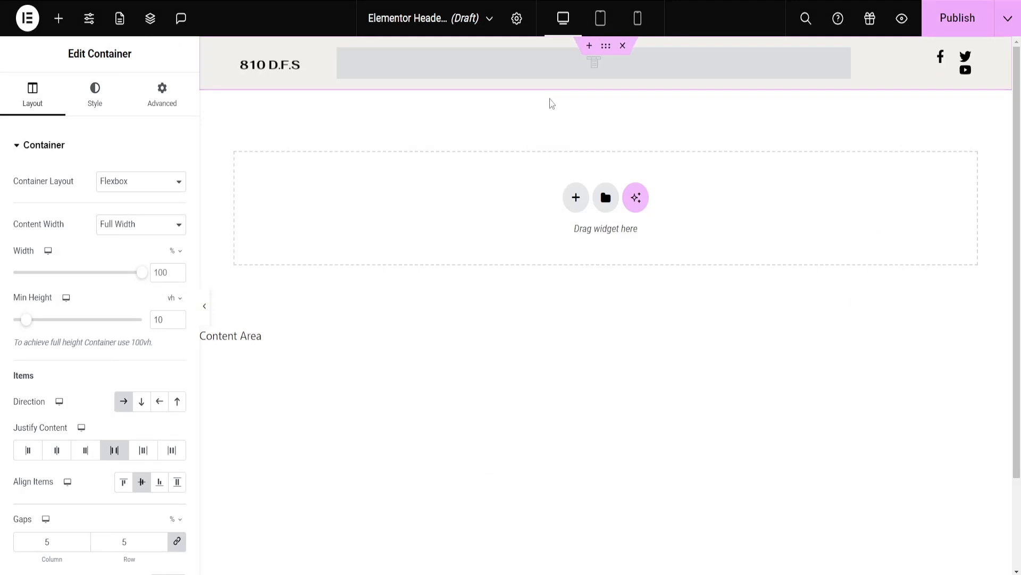
mouse_move(881, 74)
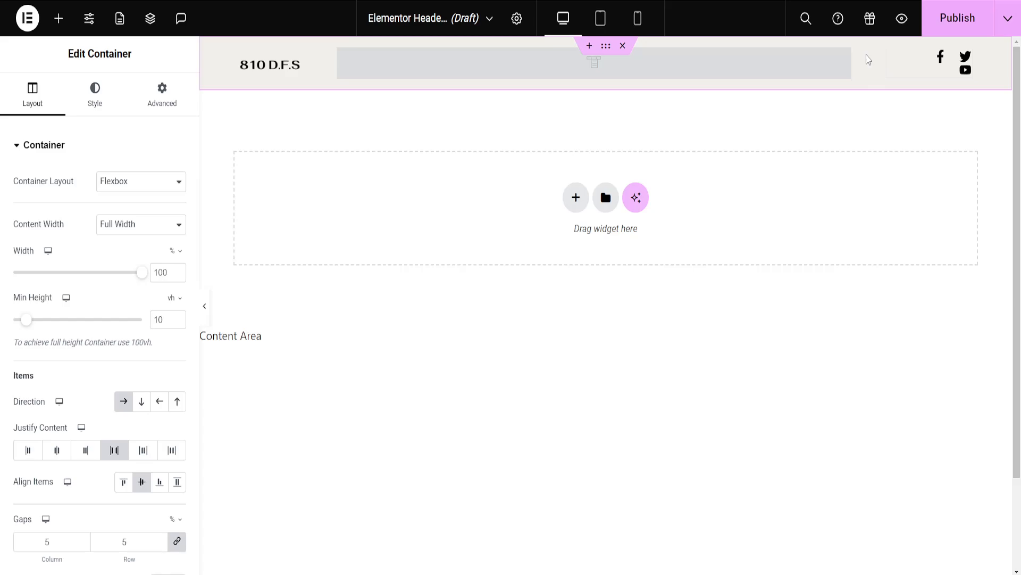
click(94, 93)
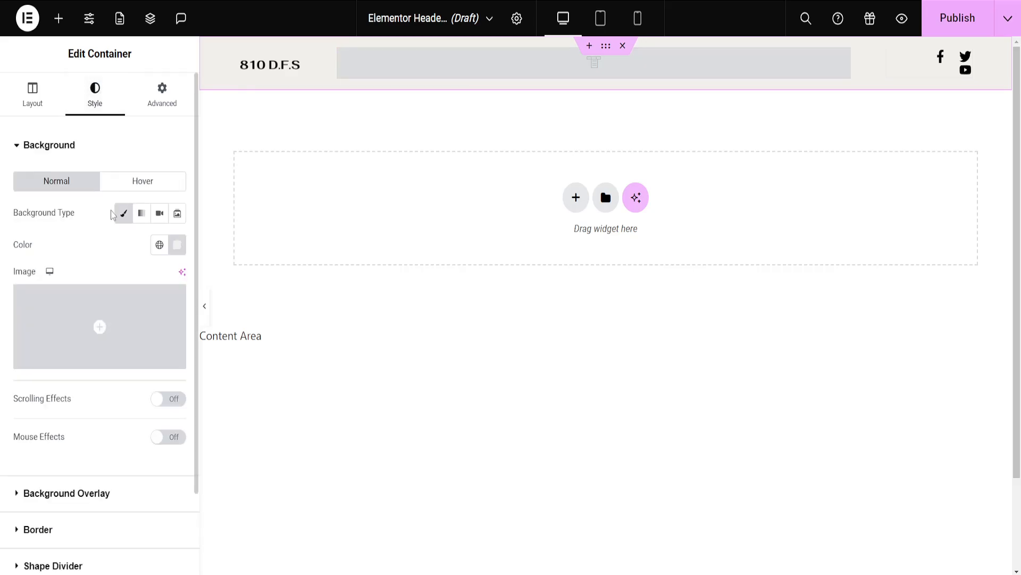
mouse_move(123, 213)
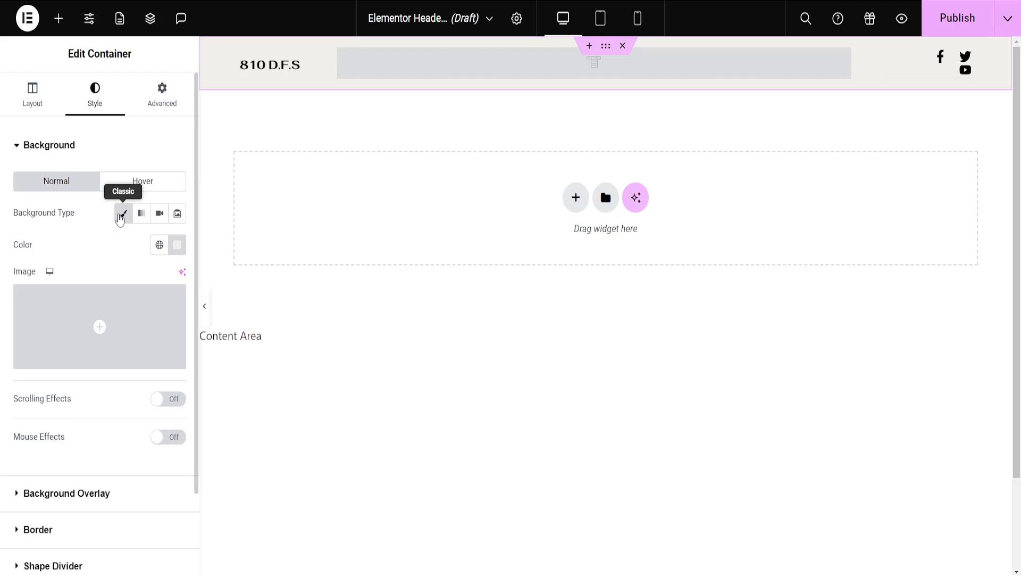
mouse_move(159, 214)
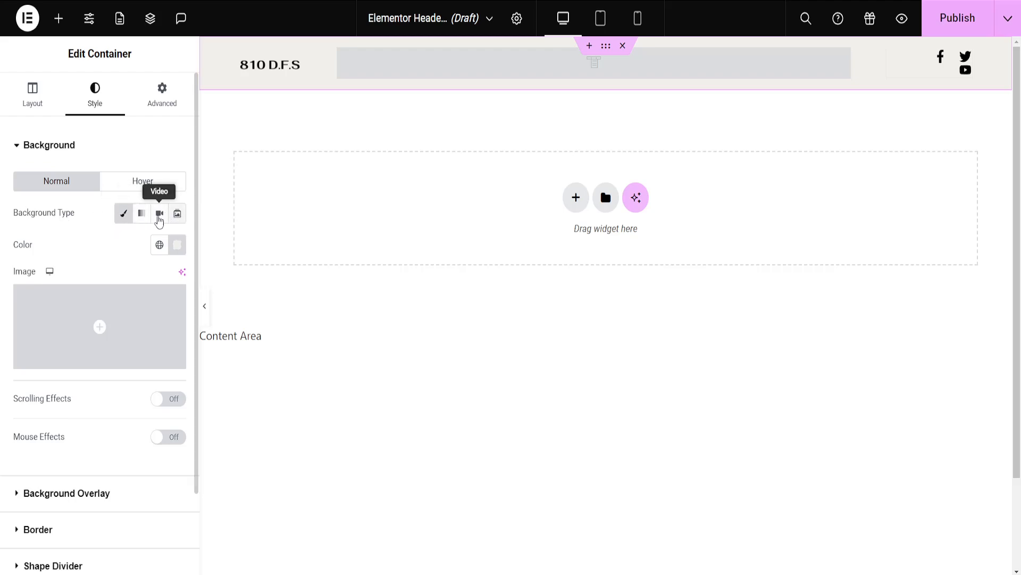
click(162, 93)
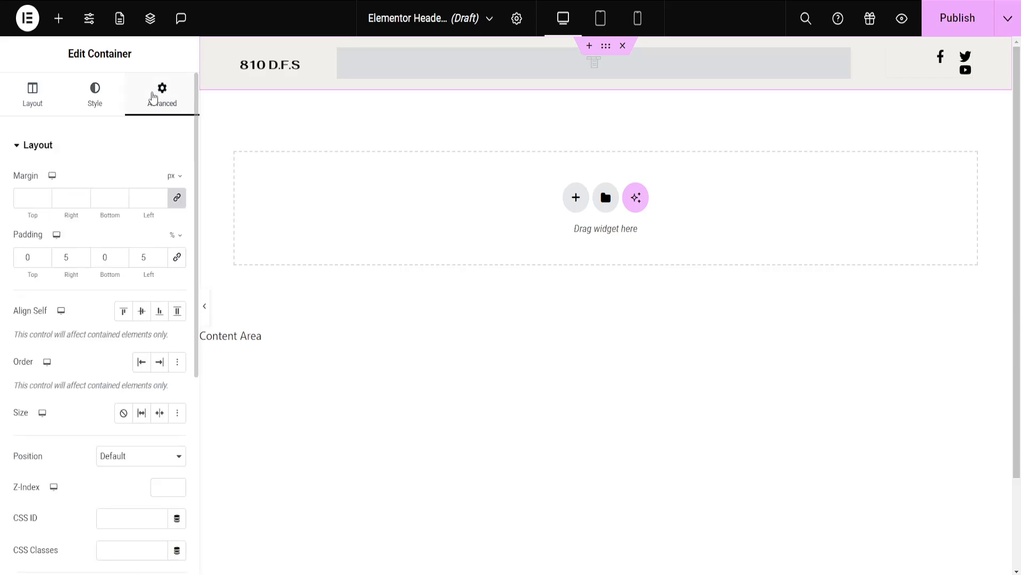
click(95, 93)
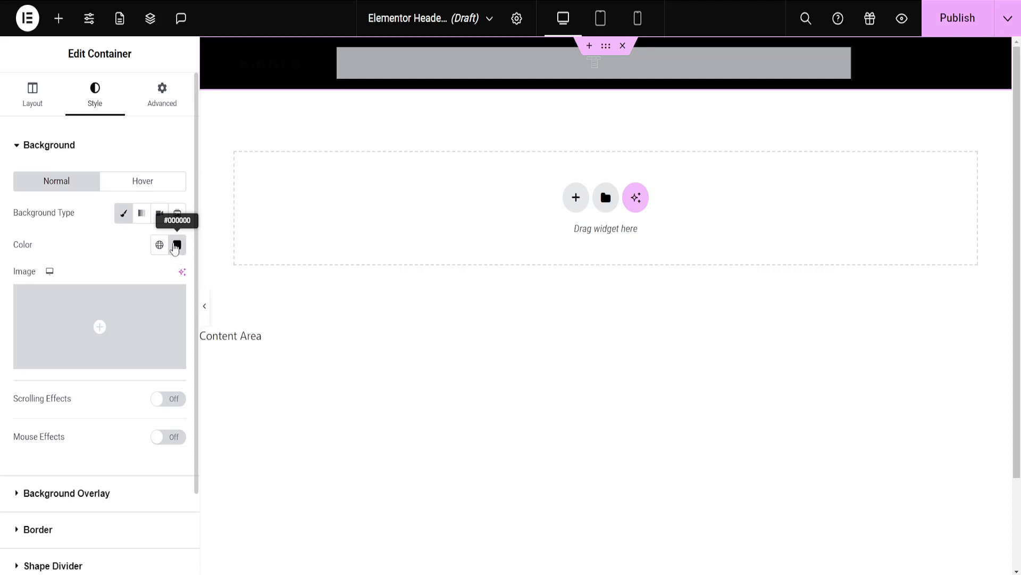
Step: Replace the container background color with #00000000 in the color picker
click(177, 244)
text(#00000000)
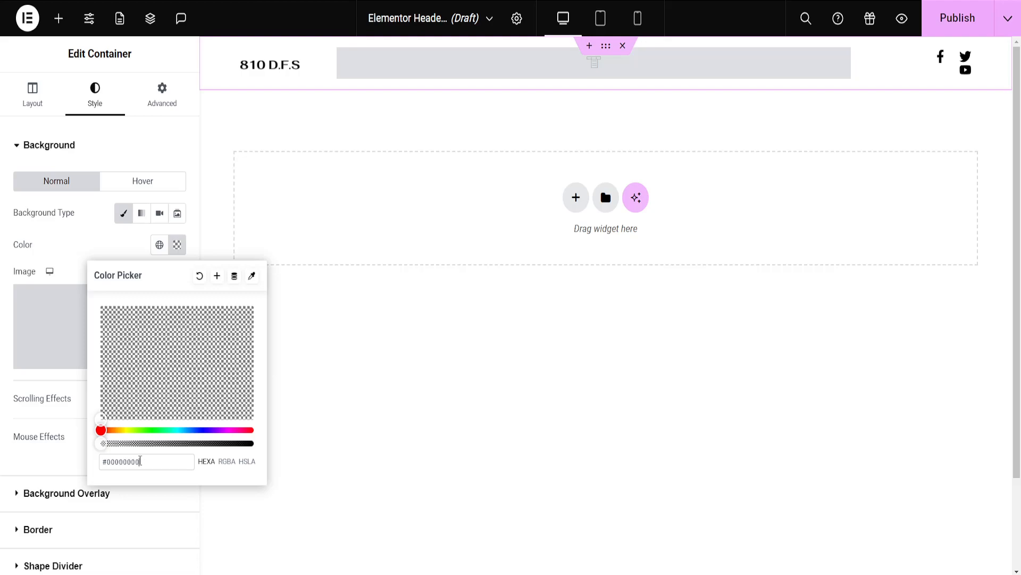
triple_click(121, 462)
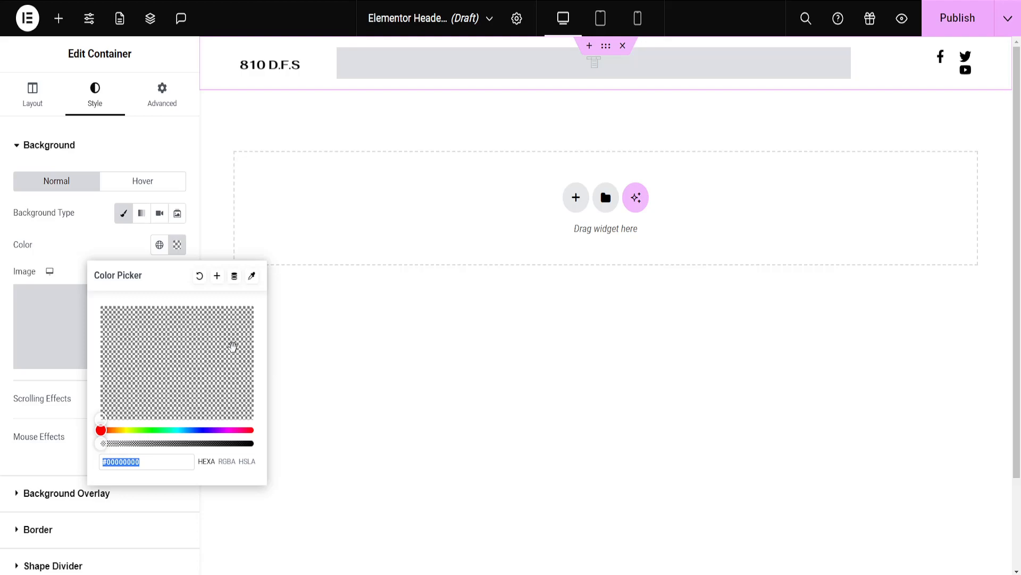
mouse_move(192, 342)
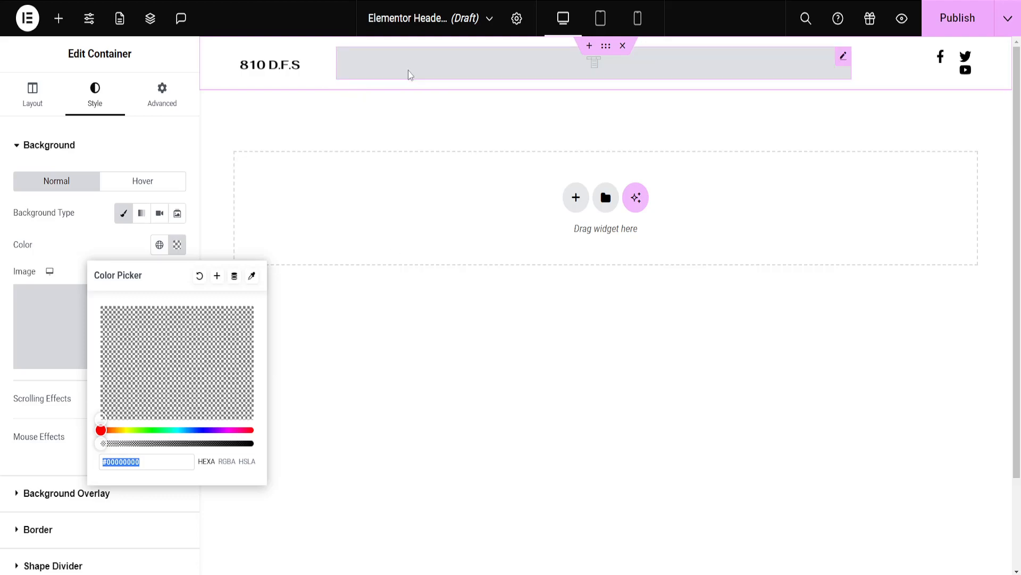
mouse_move(159, 281)
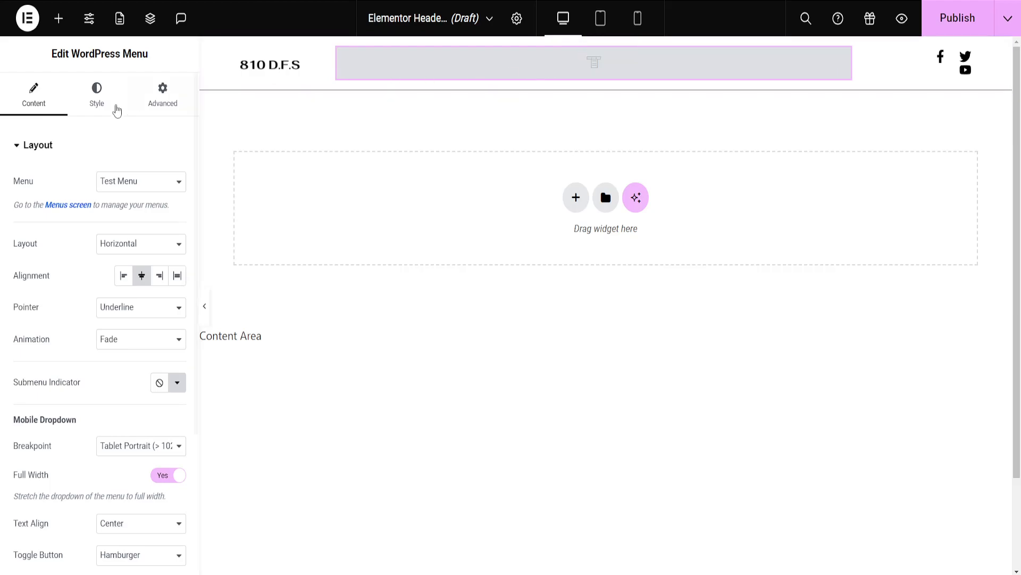
Step: Set the WordPress Menu's main text color to #00000000 and select Social Icons
click(96, 91)
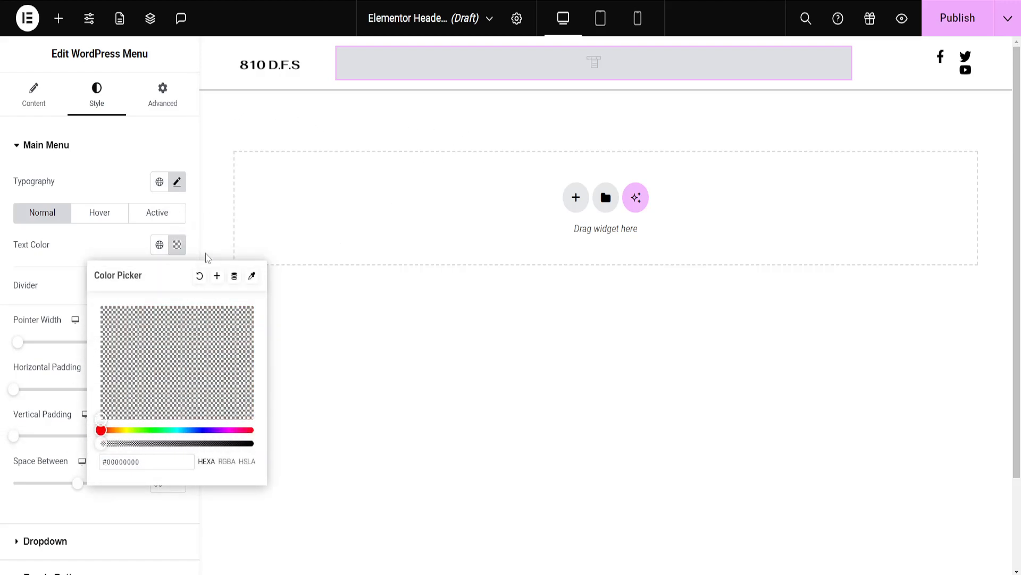
click(953, 57)
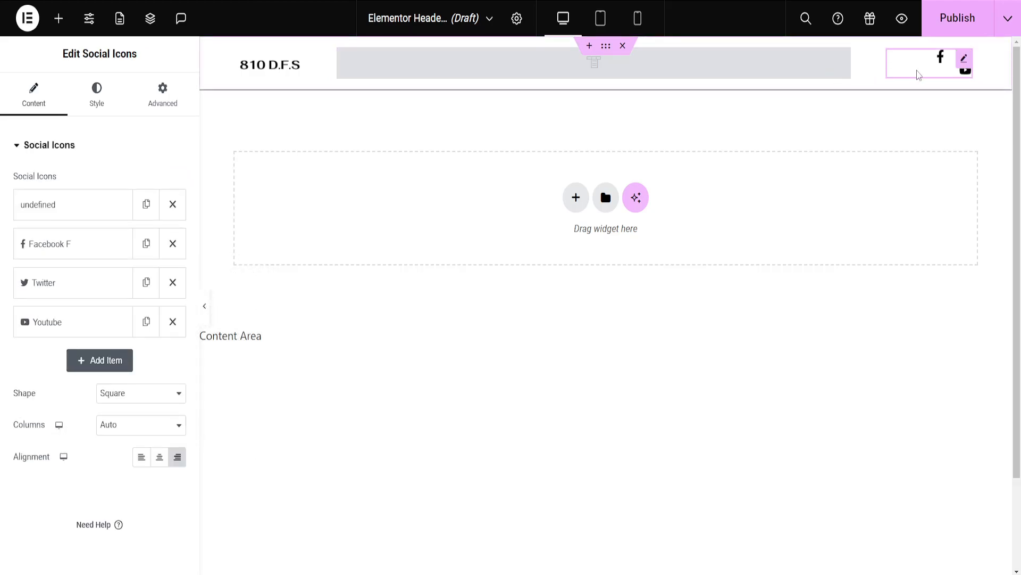
Step: Inspect the social icons' Style colors, including Secondary Color, then reselect the menu
click(96, 94)
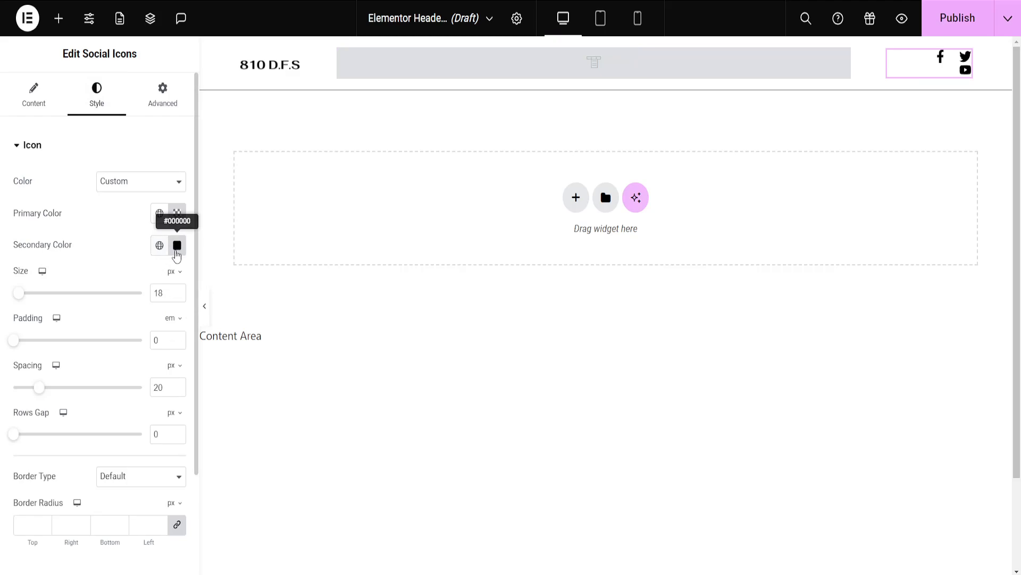
click(177, 245)
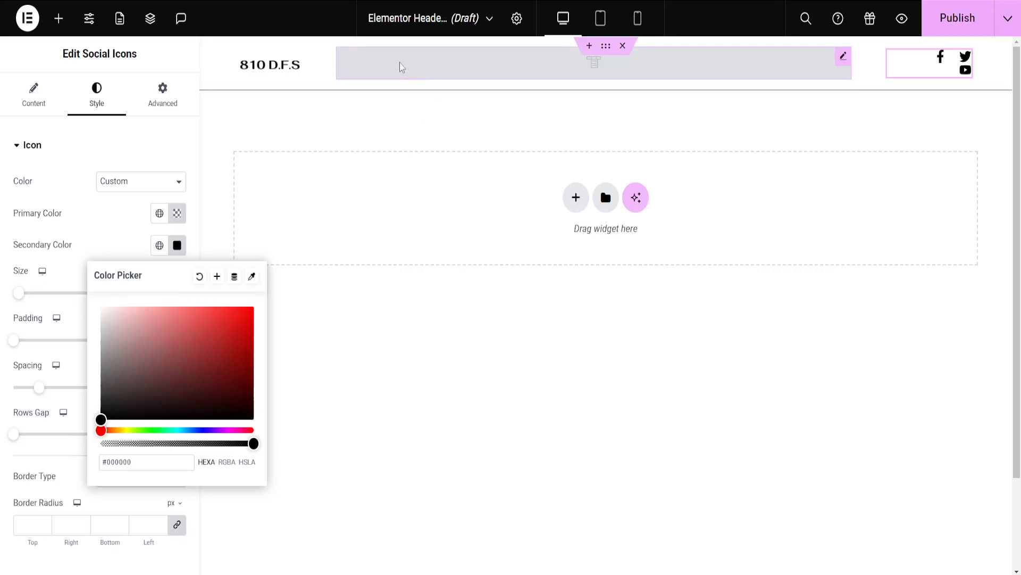
click(592, 63)
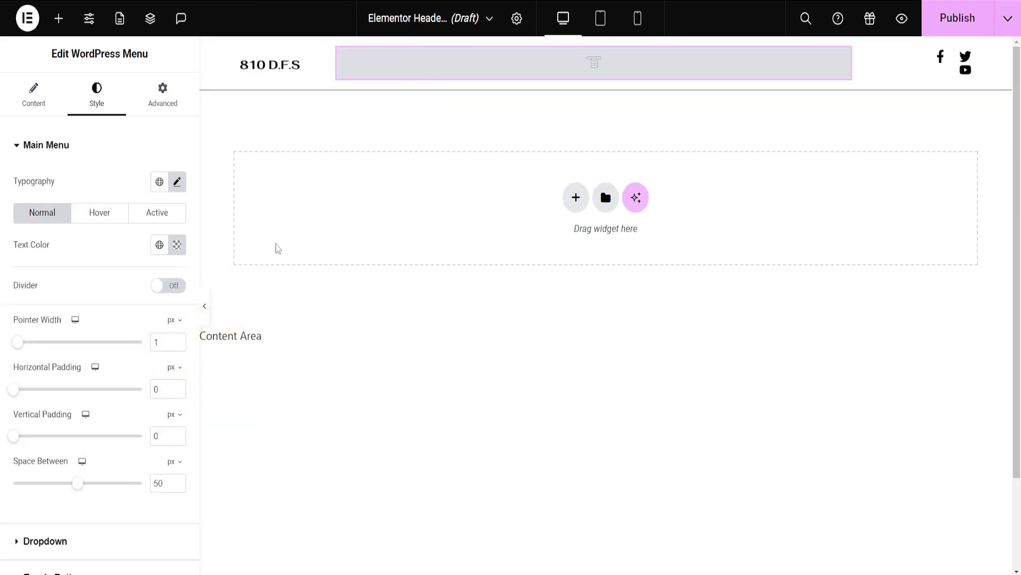